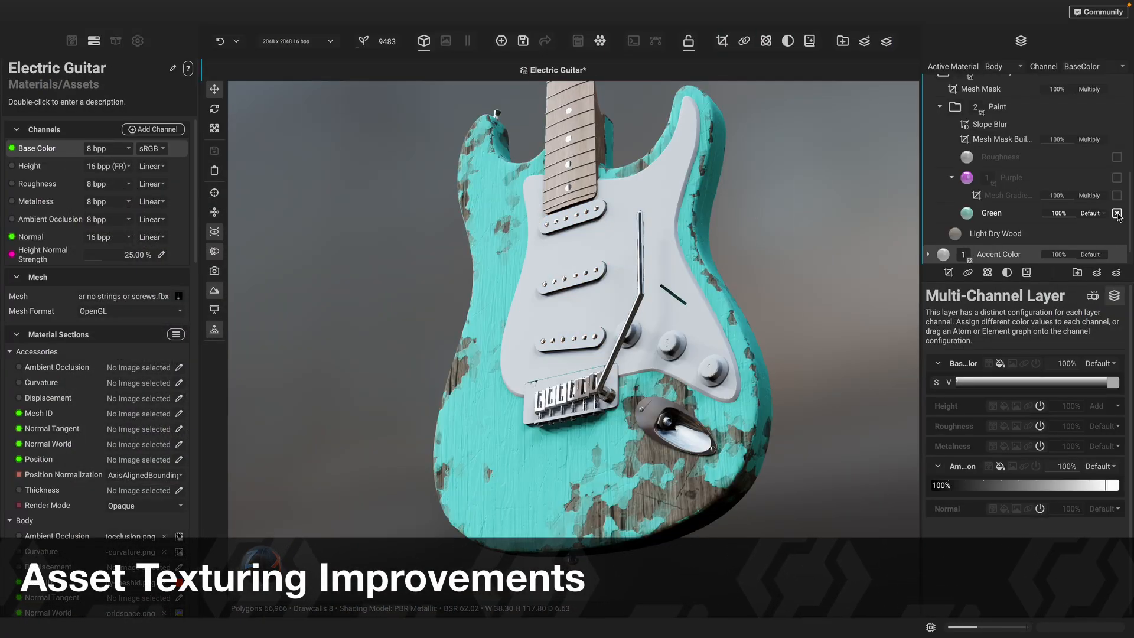
Switch from the Electric Guitar project to the red Carhood project.
left_click(1118, 213)
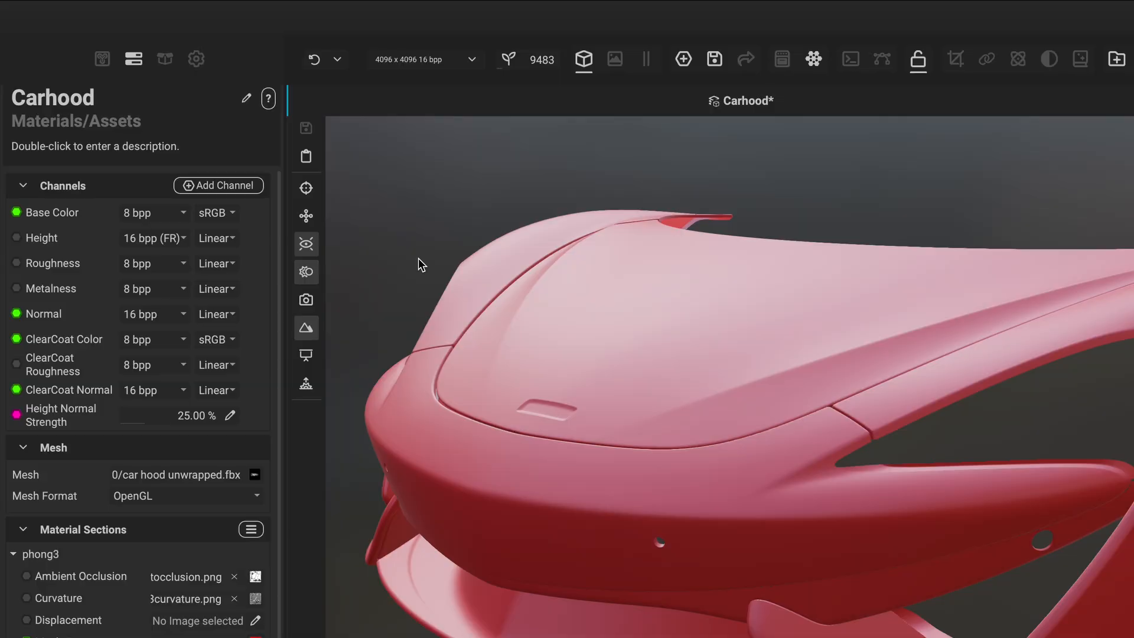
Add a ClearCoat Intensity channel and raise the Car Paint layer's clear coat to 25%.
left_click(219, 184)
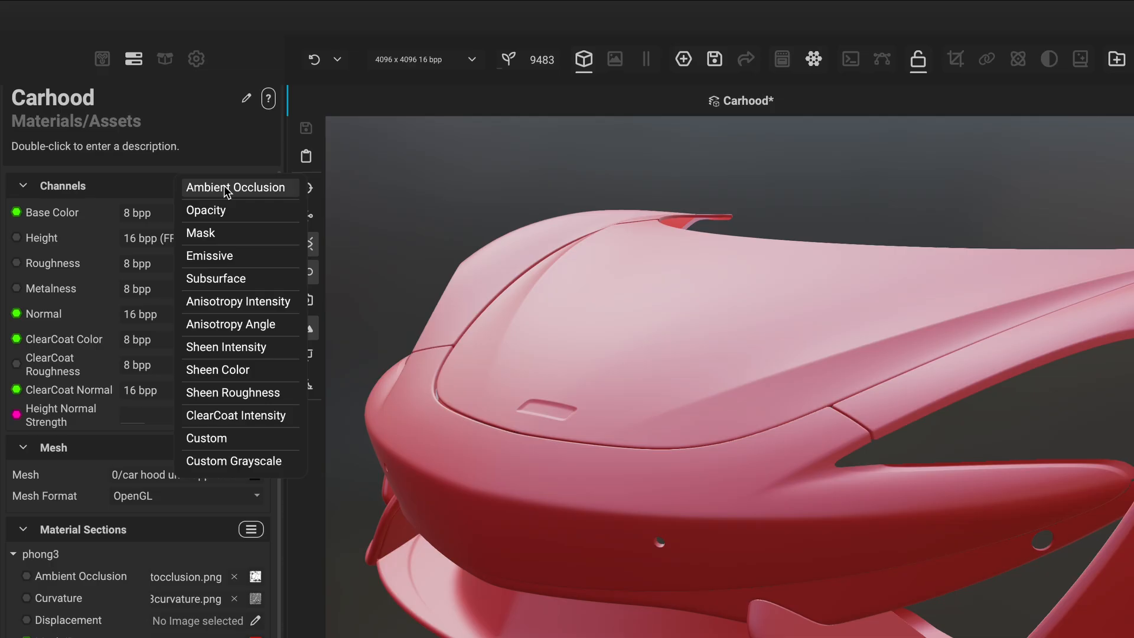
mouse_move(234, 461)
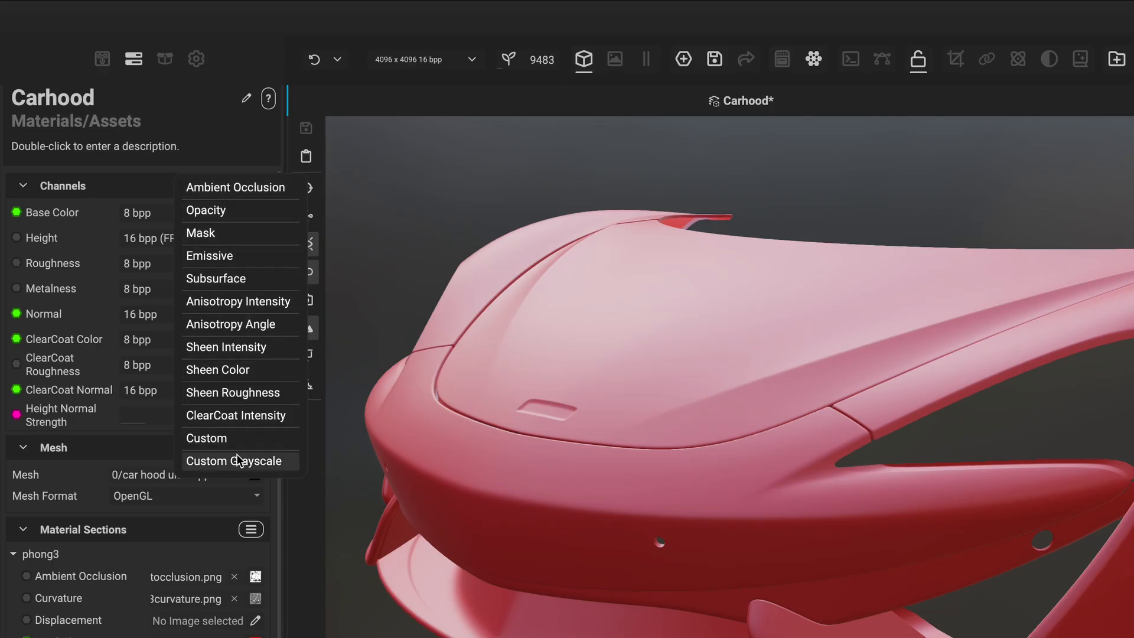
mouse_move(275, 420)
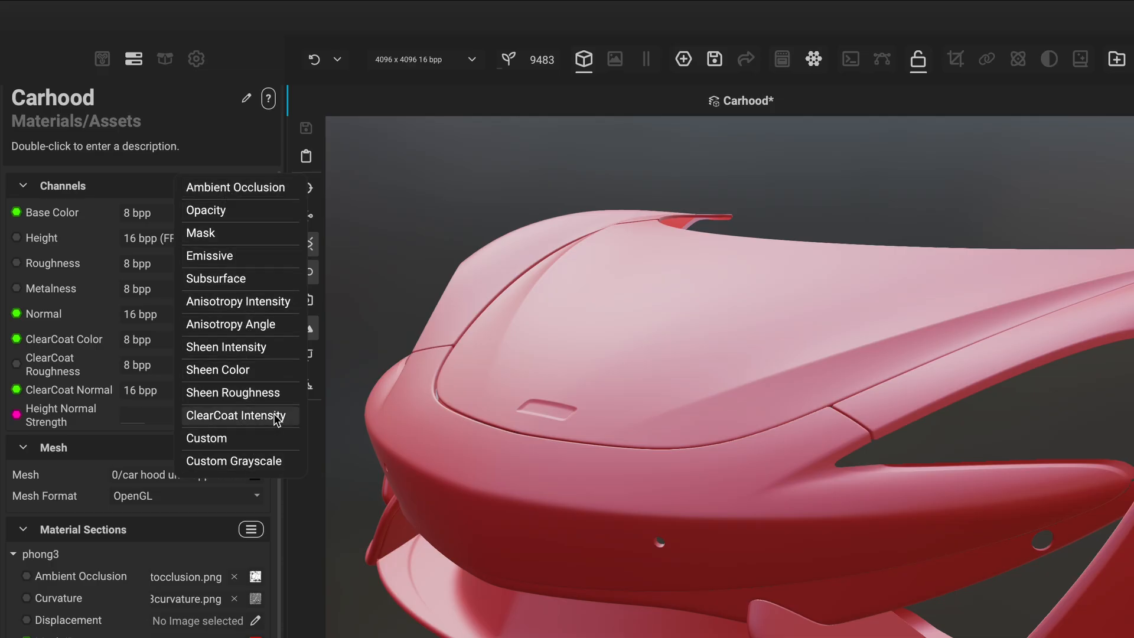
left_click(235, 415)
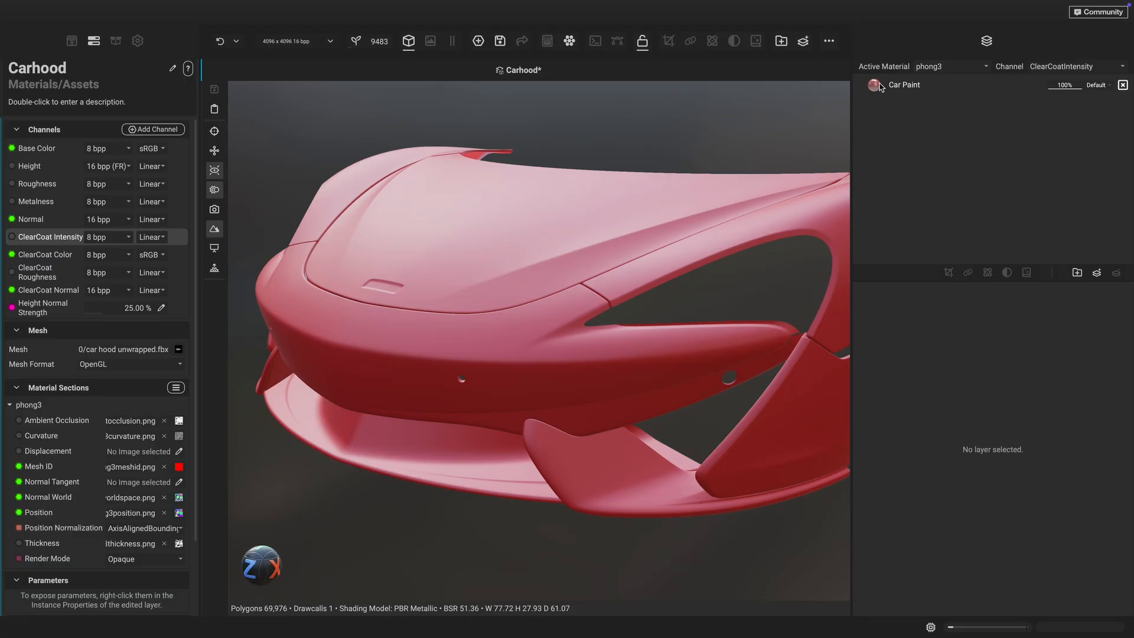
left_click(904, 84)
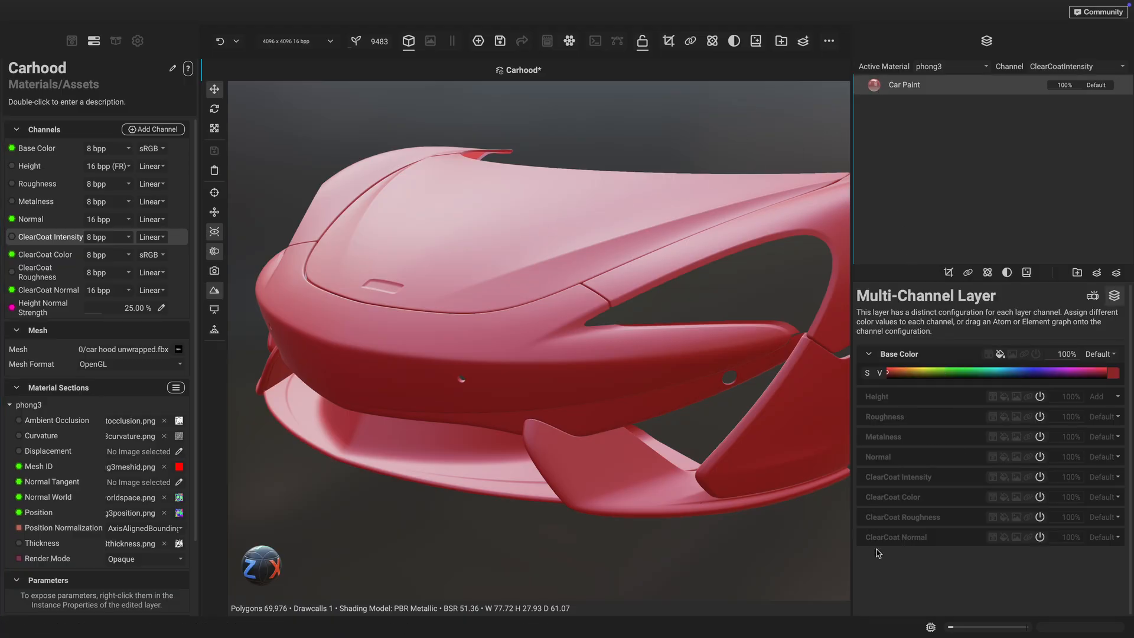
mouse_move(1011, 481)
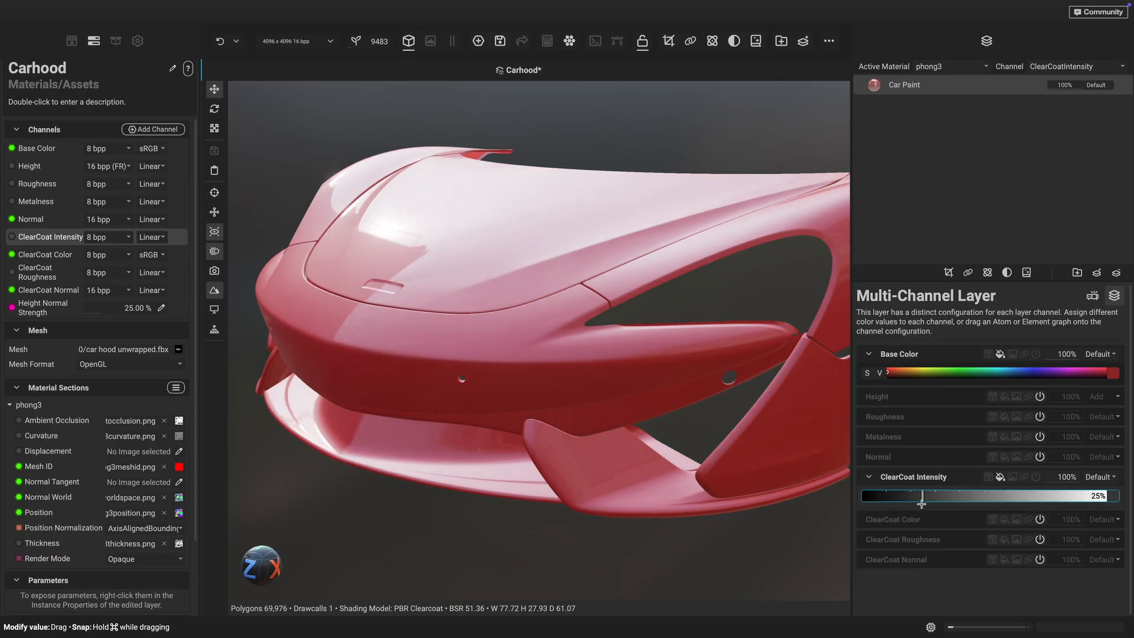
left_click_drag(922, 495, 1114, 495)
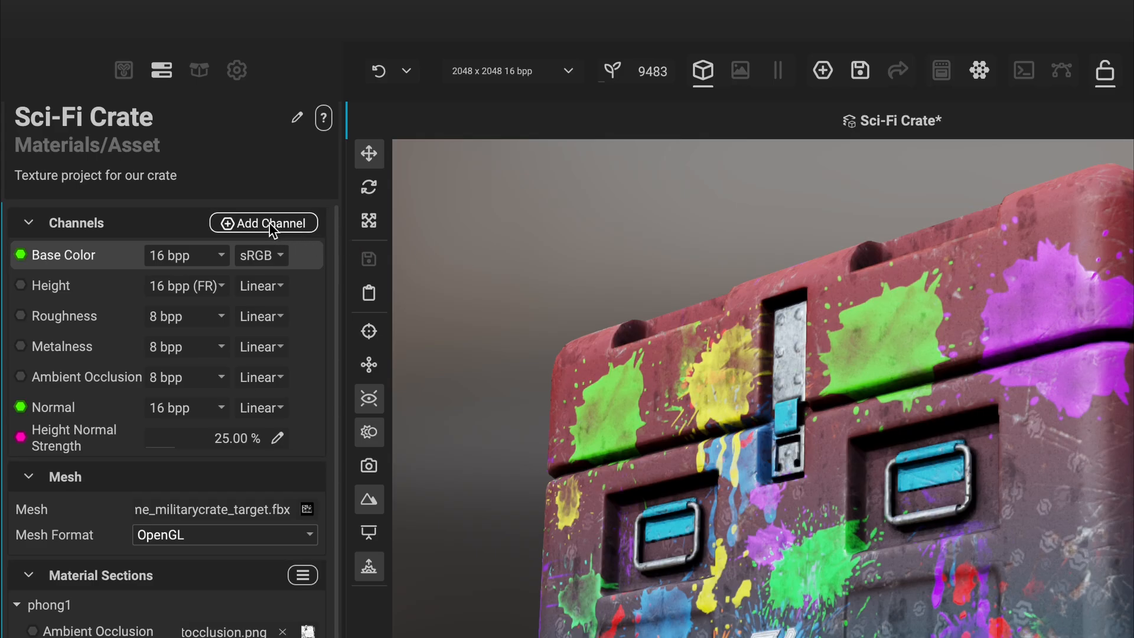
Add a ClearCoat Intensity channel to the Sci-Fi Crate material.
left_click(264, 222)
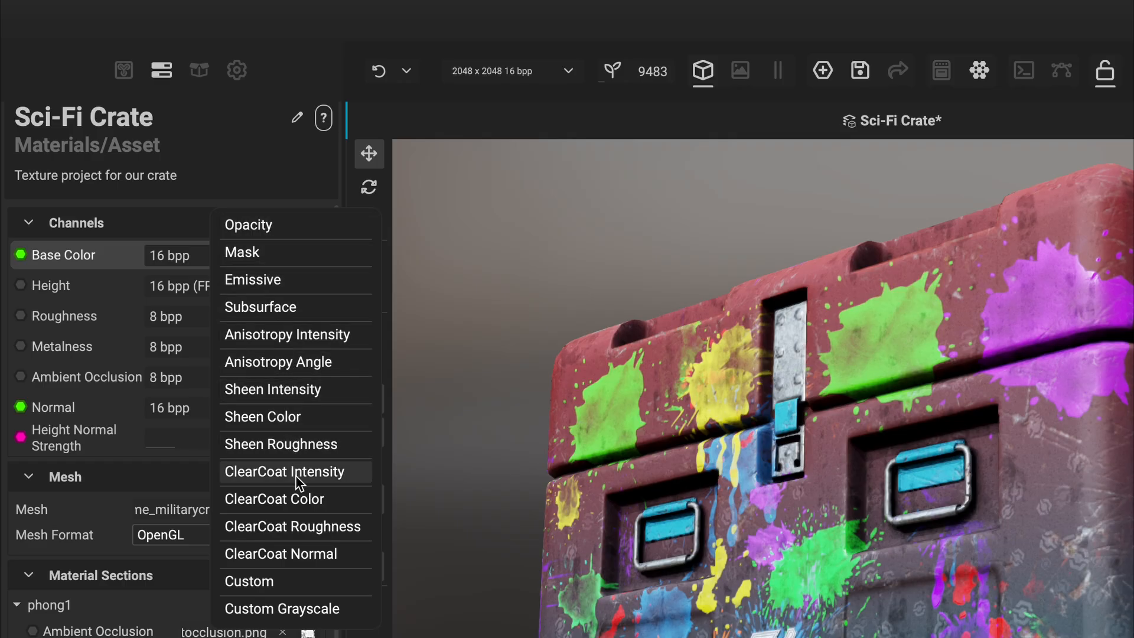
left_click(286, 471)
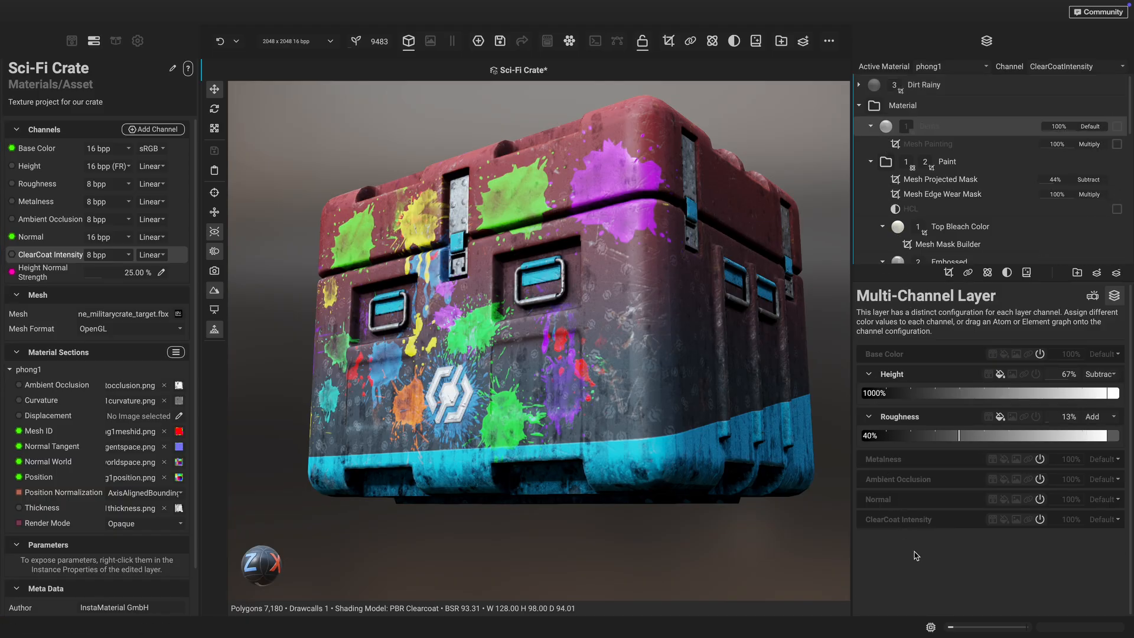
mouse_move(922, 572)
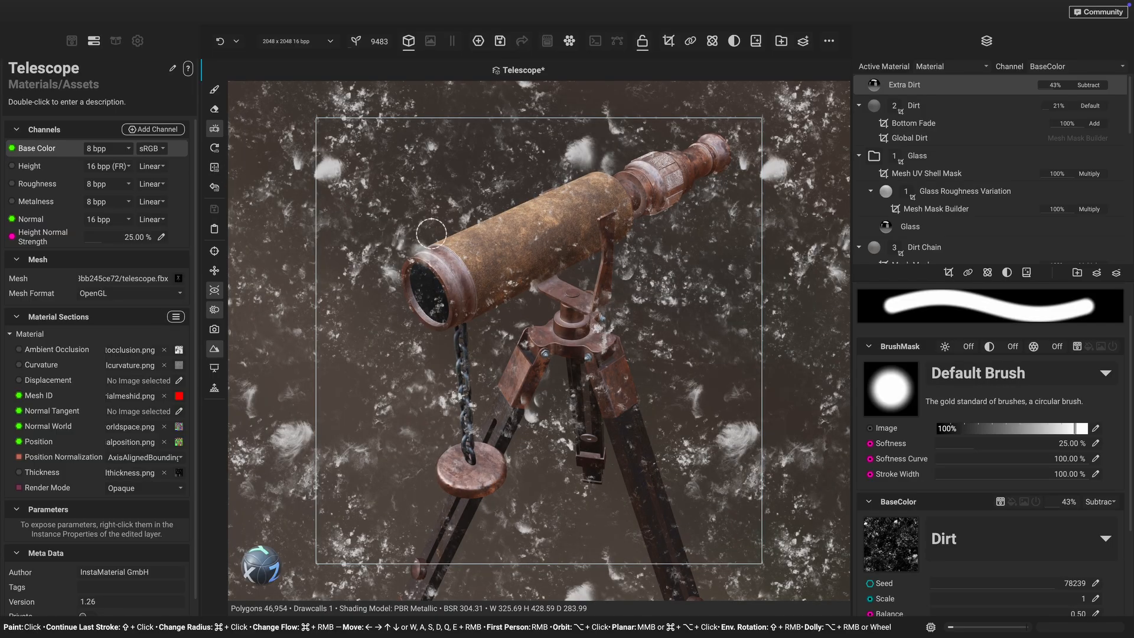
Paint extra dirt onto the telescope model with the brush.
left_click_drag(431, 232, 515, 255)
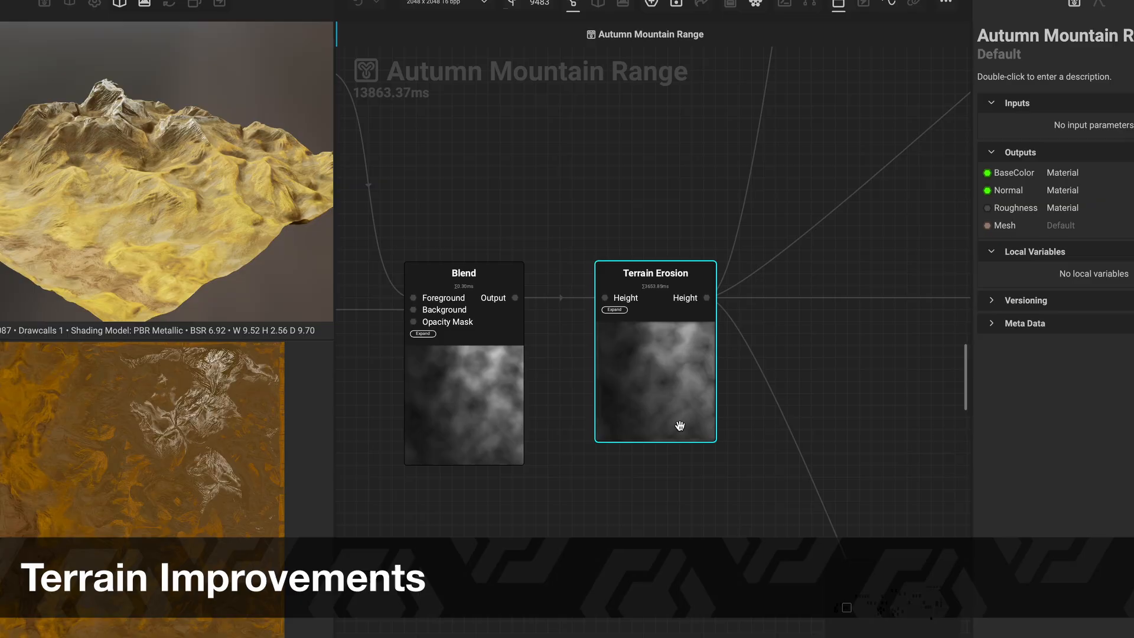
Select the Terrain Erosion node in the Autumn Mountain Range graph.
left_click(653, 275)
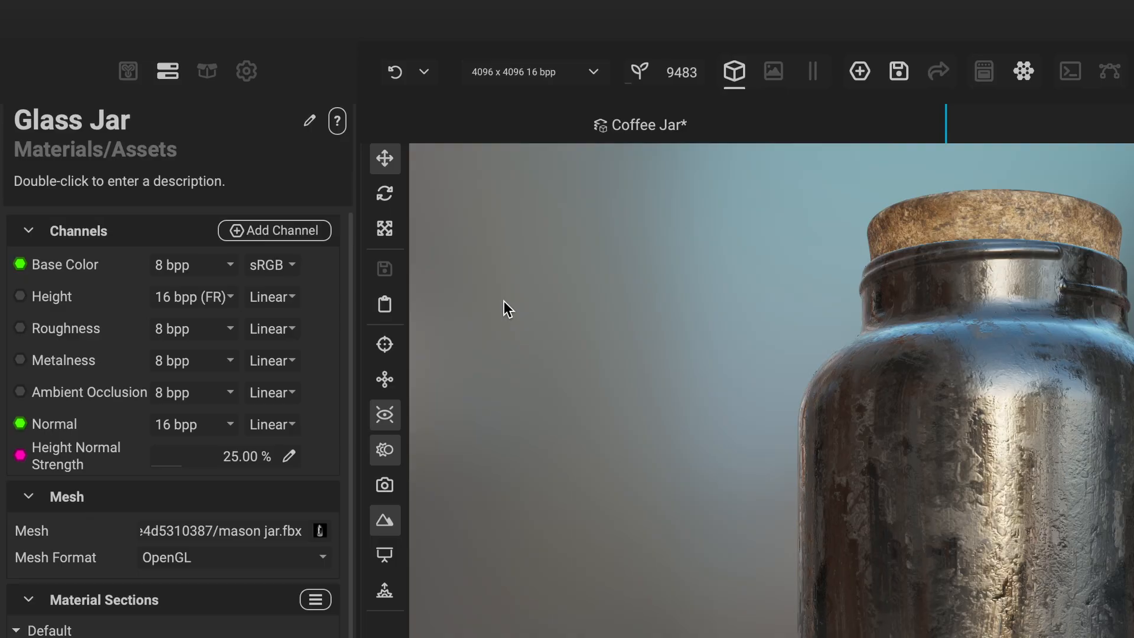
Add a Translucent Opacity channel to the jar and set its opacity to about 42%.
left_click(275, 230)
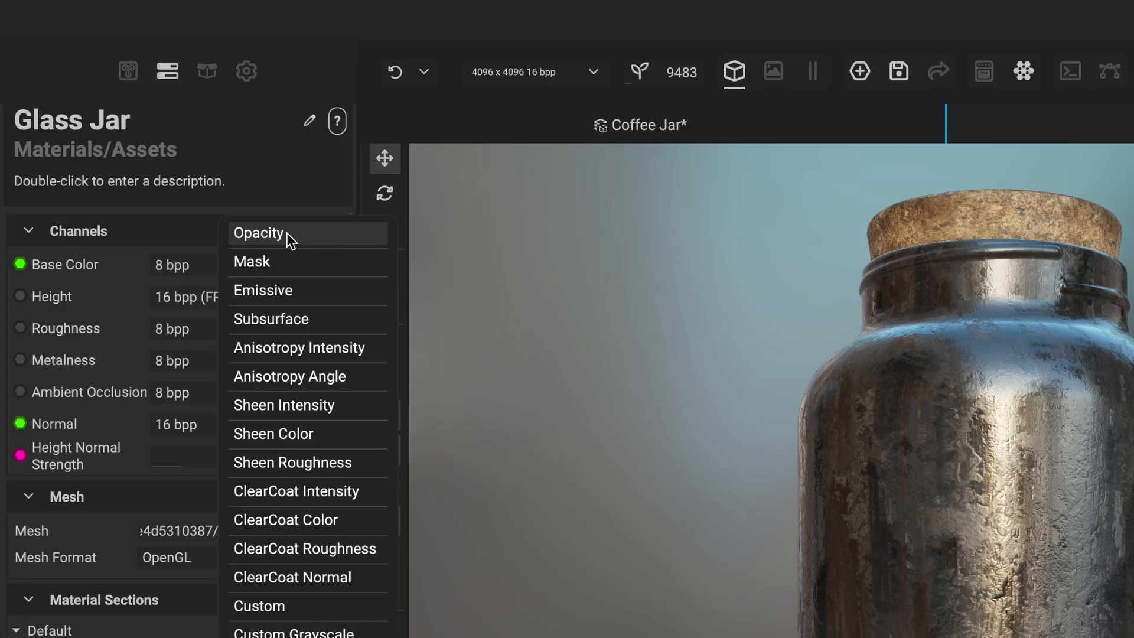
left_click(259, 233)
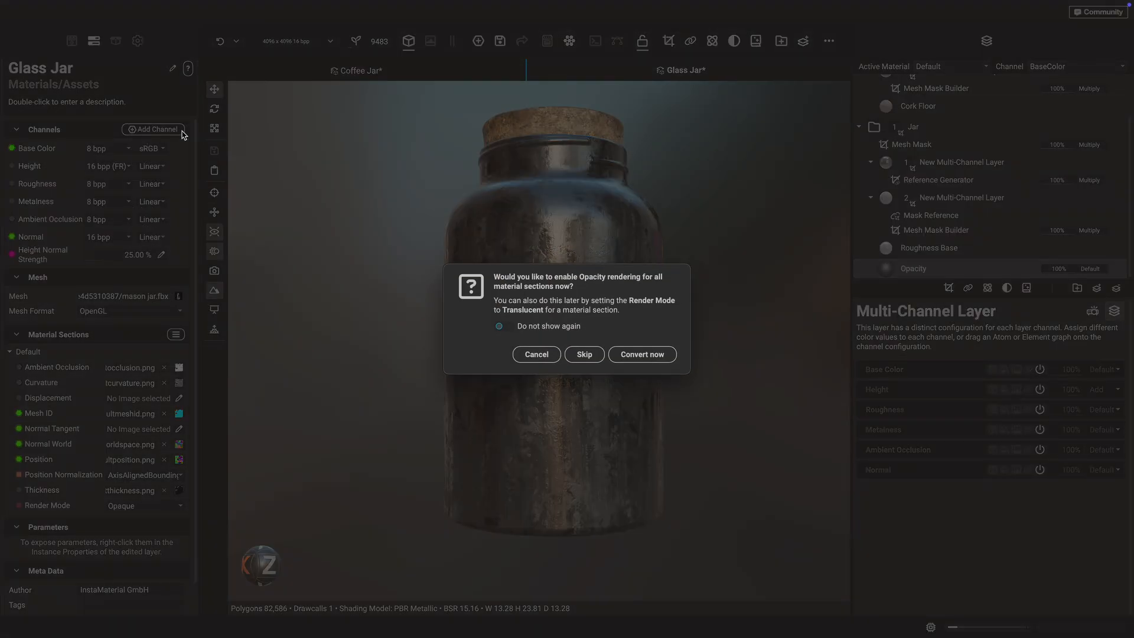
left_click(641, 354)
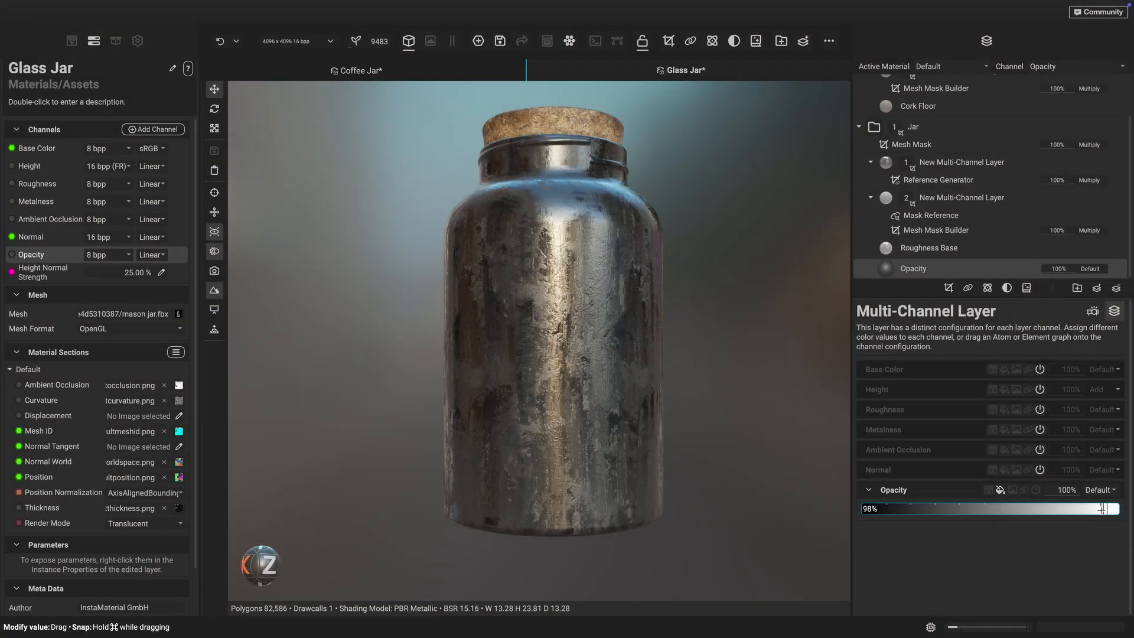
left_click_drag(1114, 508, 963, 508)
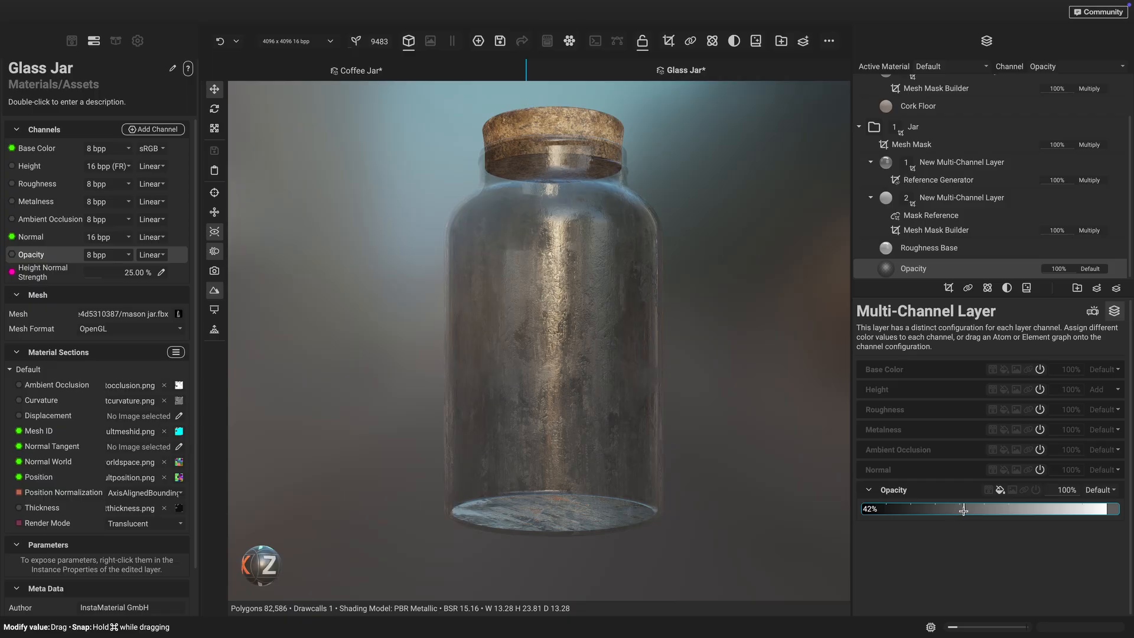
left_click_drag(962, 509, 983, 508)
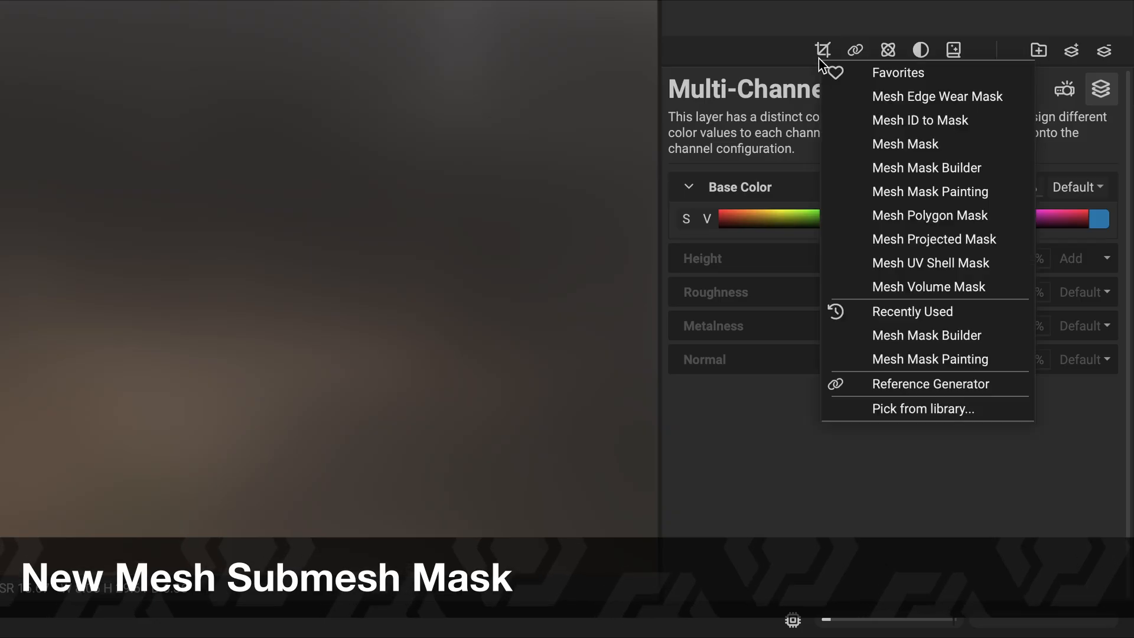
Add a Mesh Submesh Mask from the library and pick a submesh on the model.
left_click(922, 408)
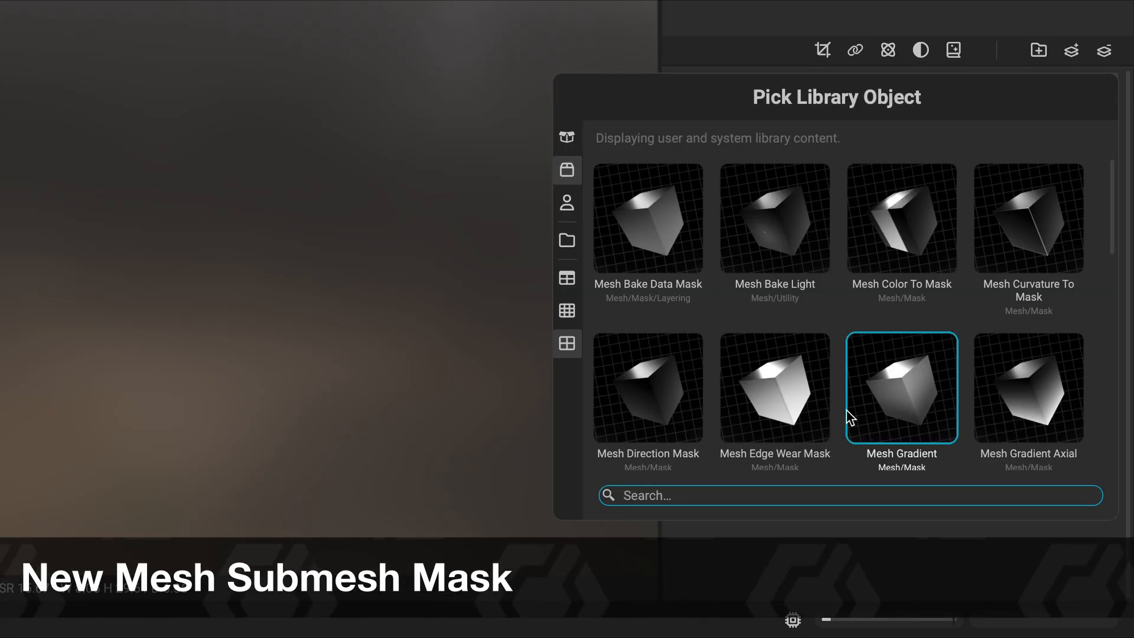
type("submesh")
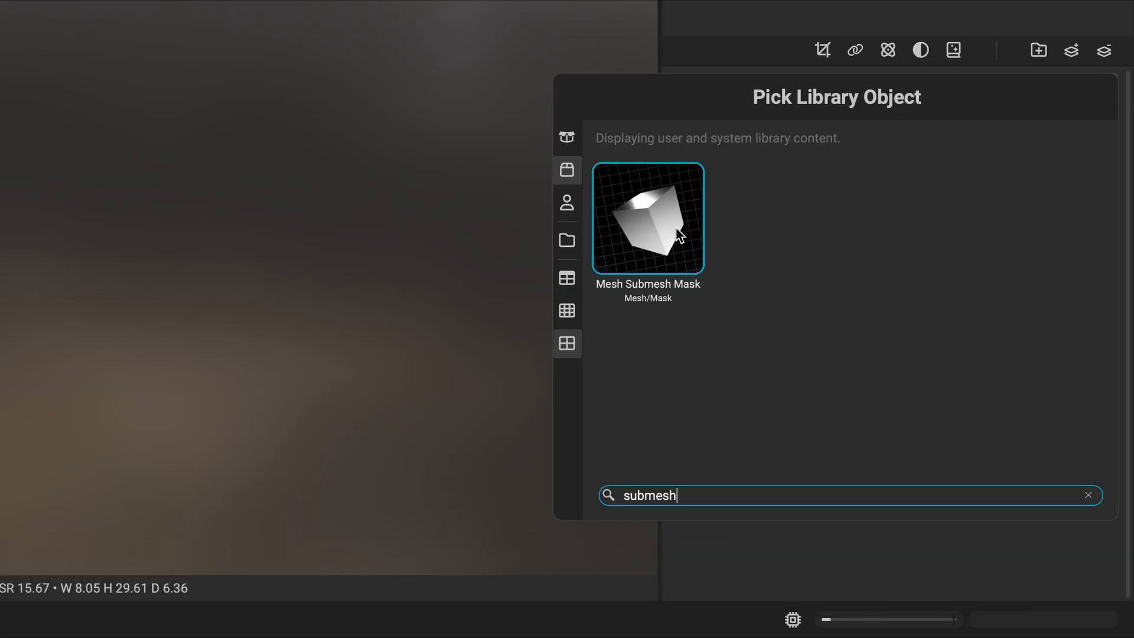
double_click(646, 219)
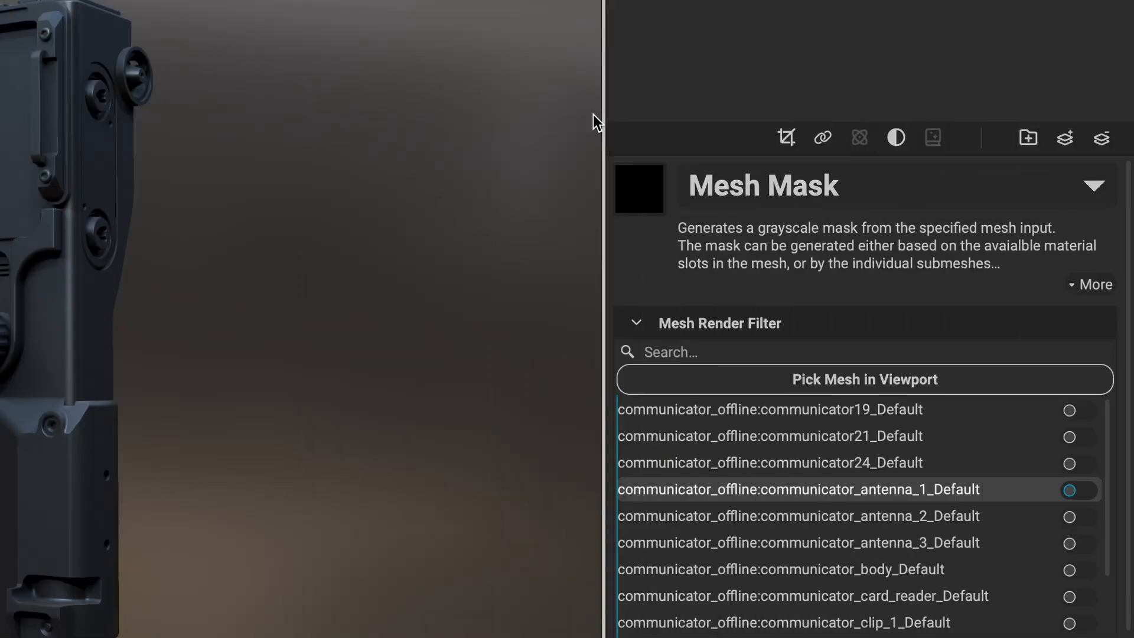
mouse_move(684, 260)
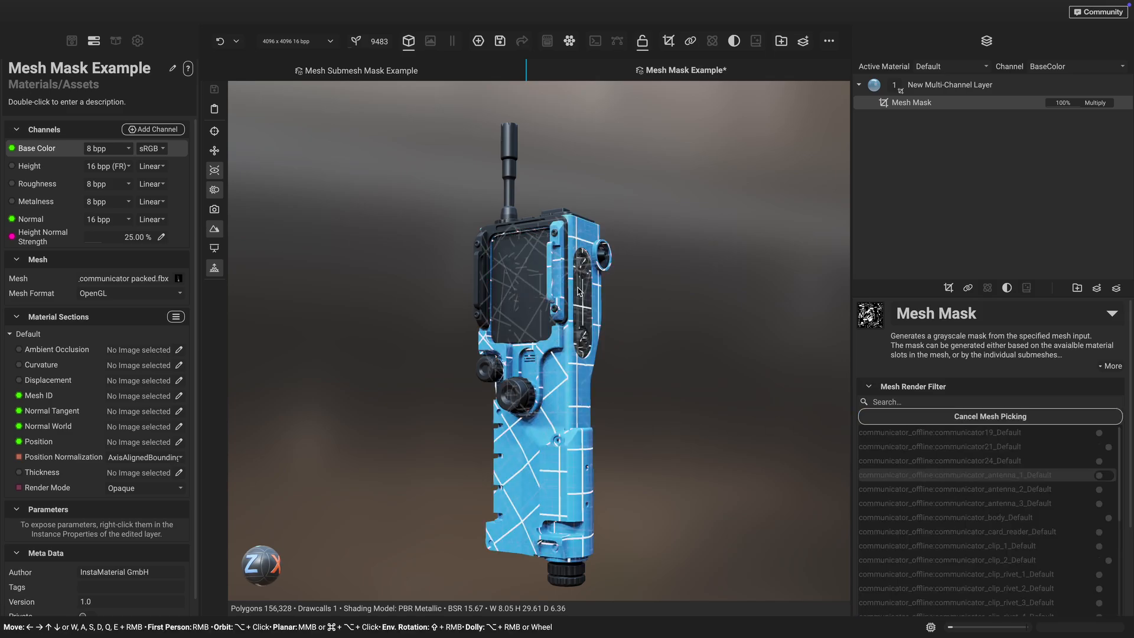
left_click(989, 416)
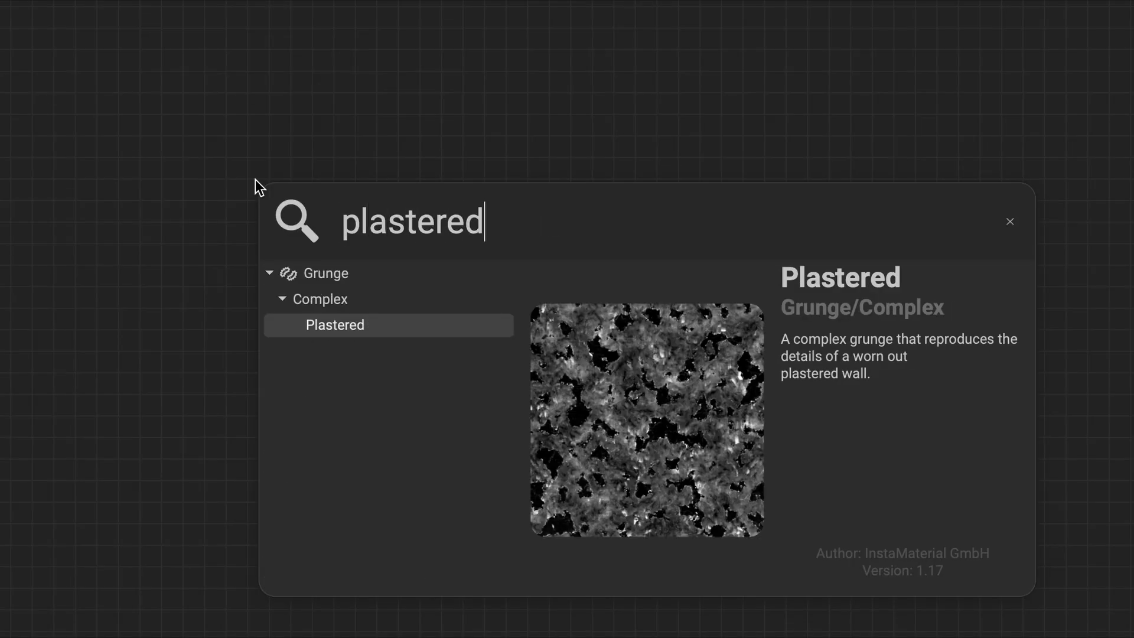
Add the Plastered grunge from the search results to the graph.
double_click(335, 325)
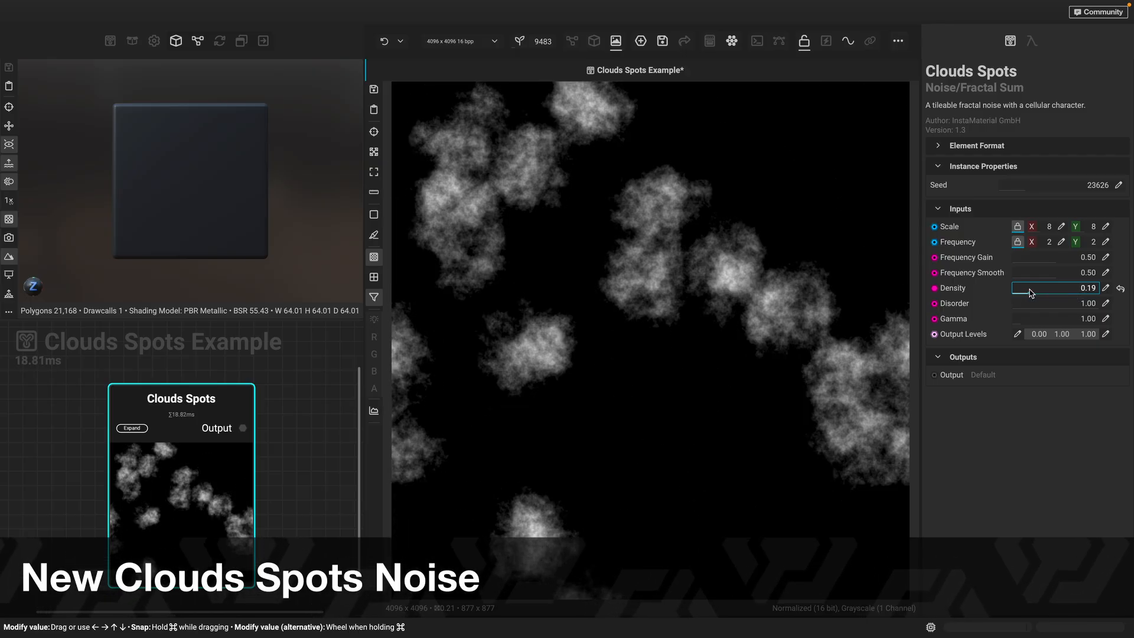
Raise the Clouds Spots density to 0.38, then type 'itera'.
left_click_drag(1054, 287, 1078, 287)
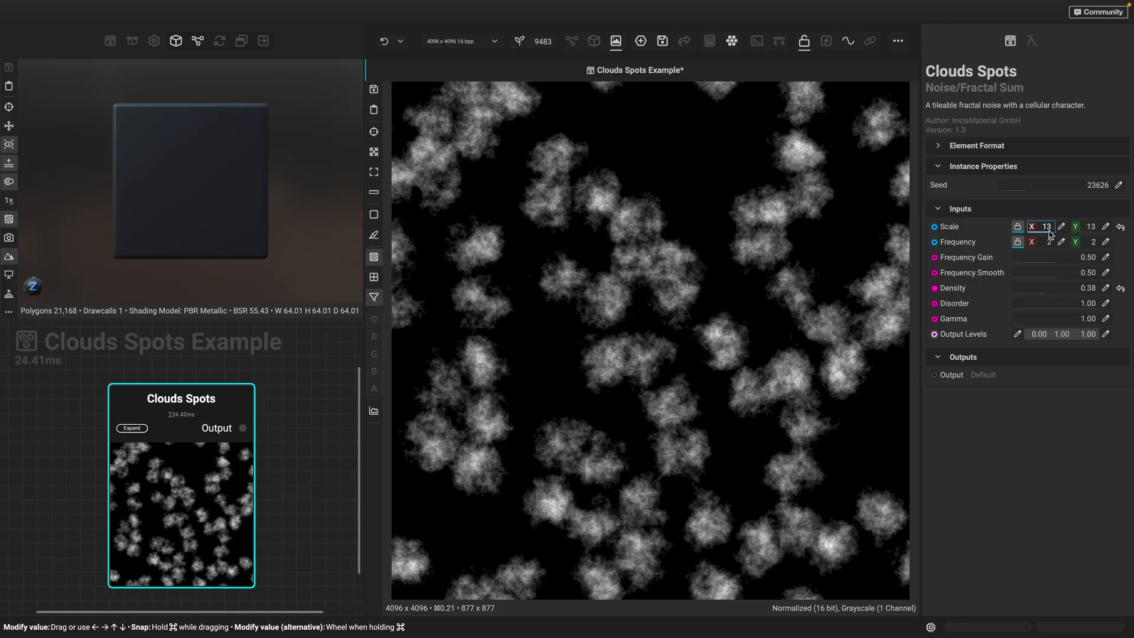
type("itera")
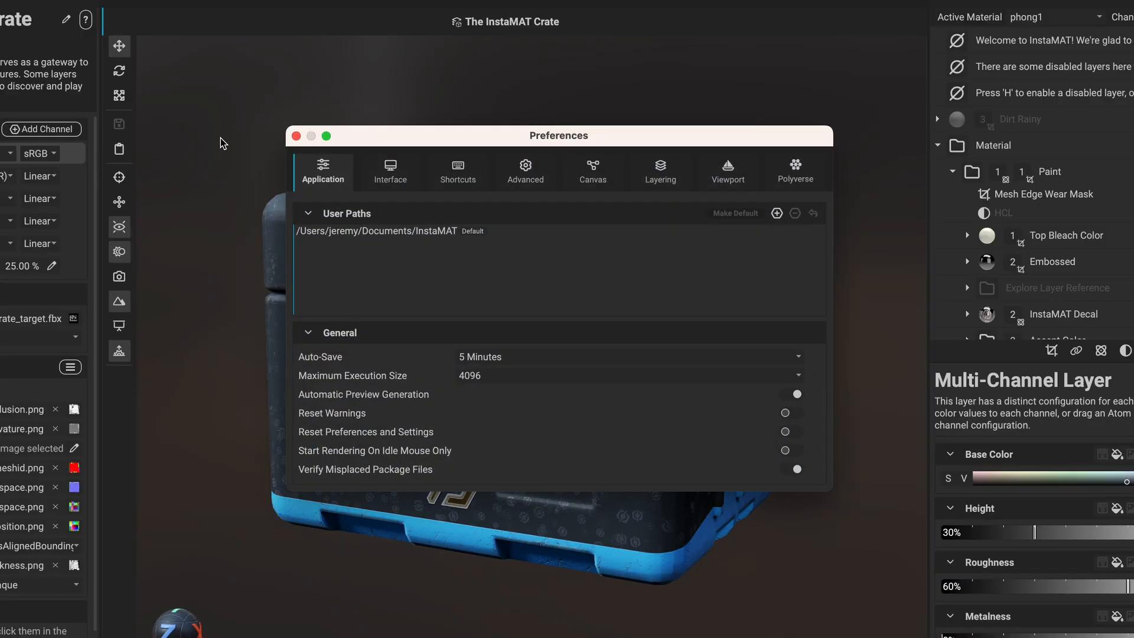
Show the Interface preferences and expand the Language dropdown.
left_click(389, 170)
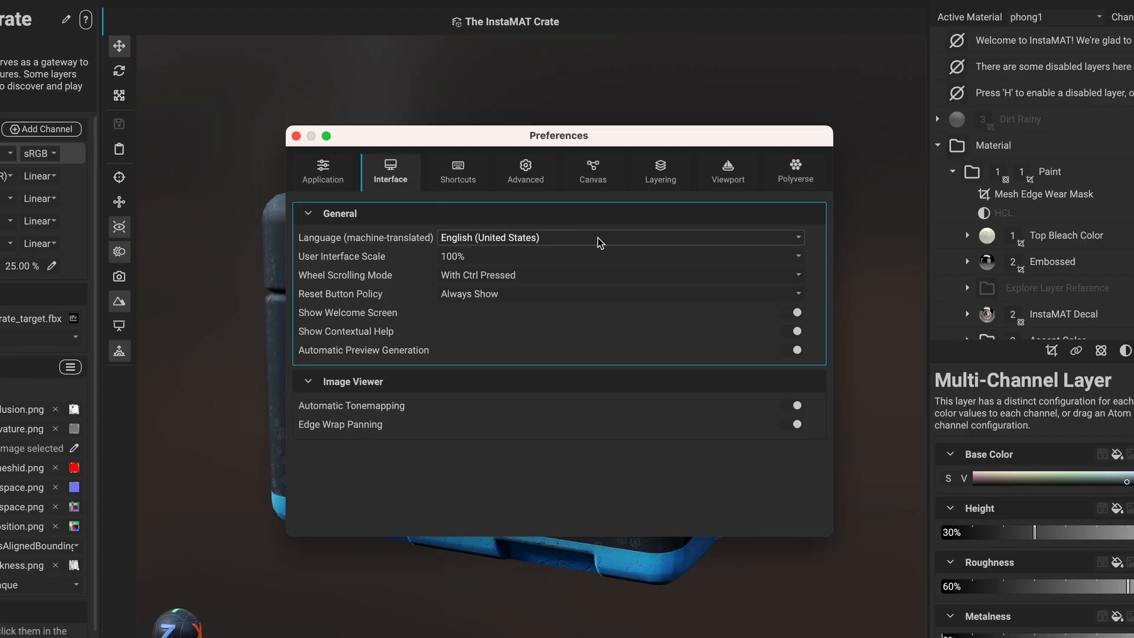
left_click(619, 237)
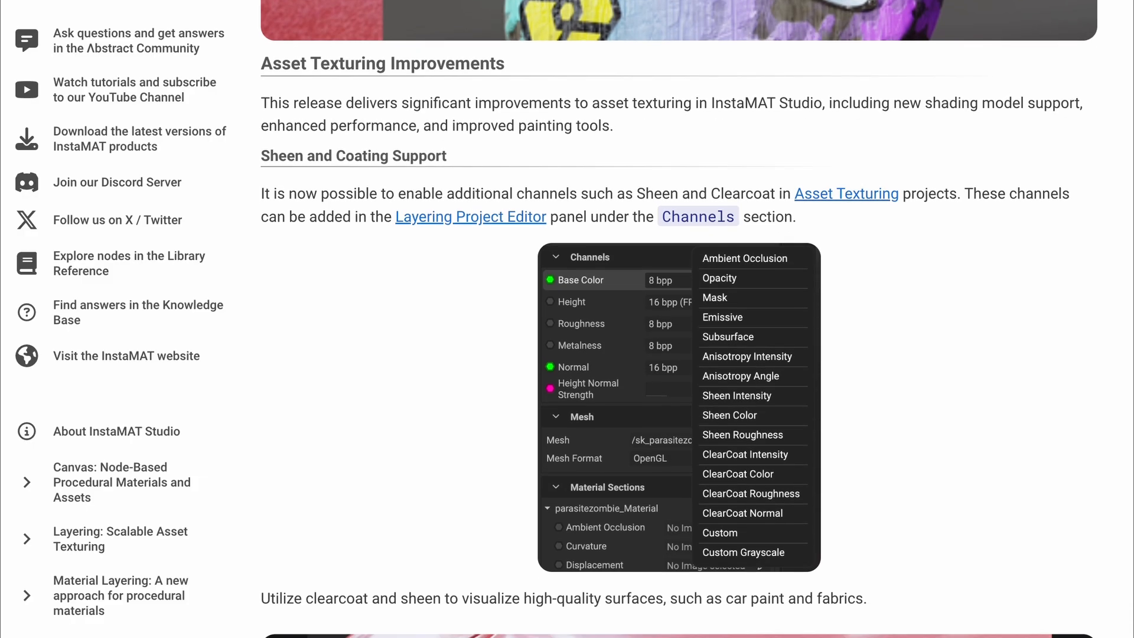
Scroll past the sheen and clearcoat notes and open the InstaMAT YouTube channel's About page.
scroll("down", 3)
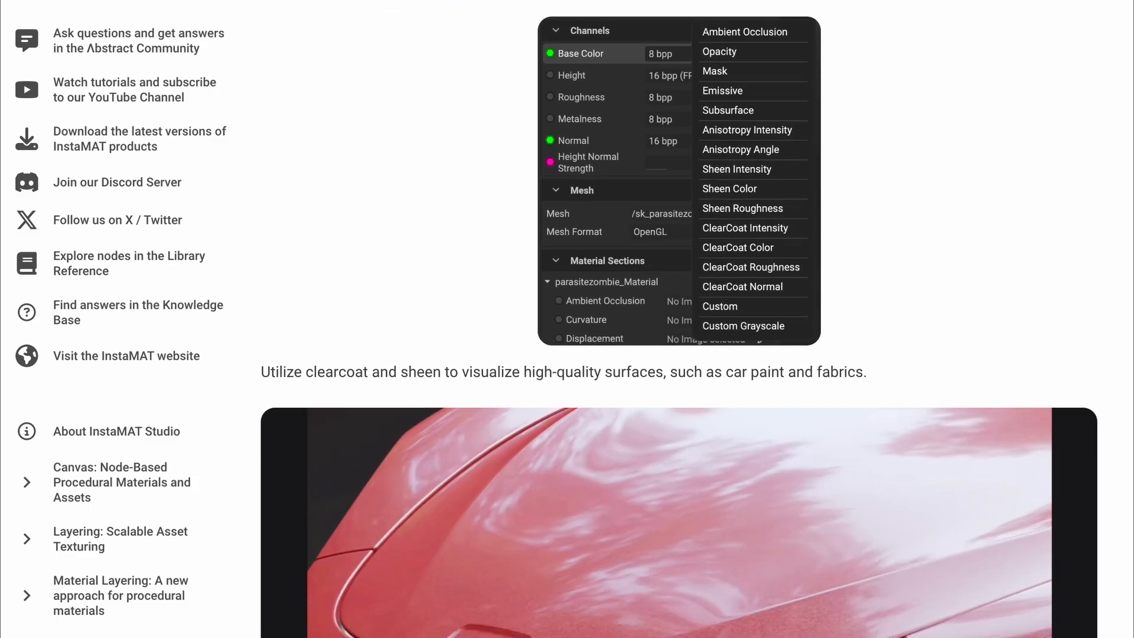
scroll("down", 3)
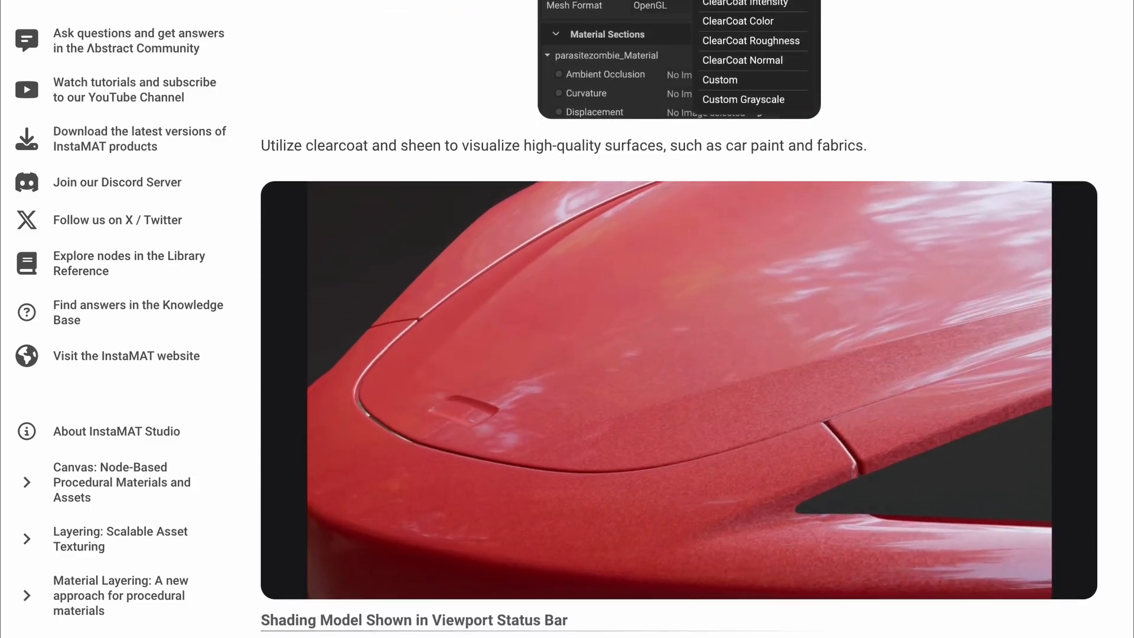
scroll("down", 3)
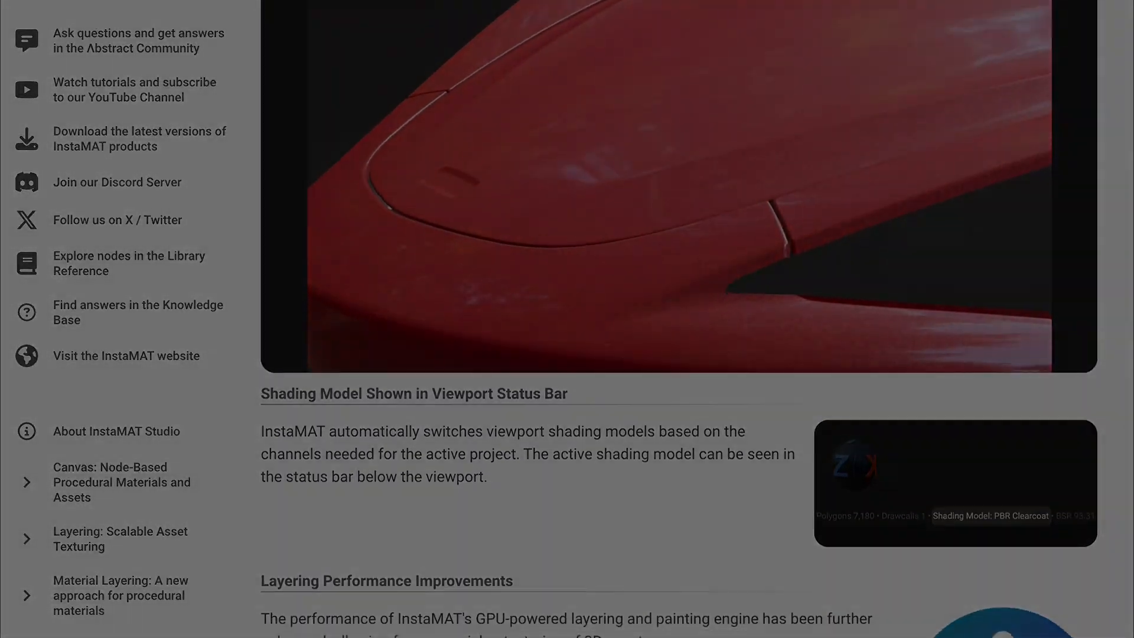
left_click(134, 90)
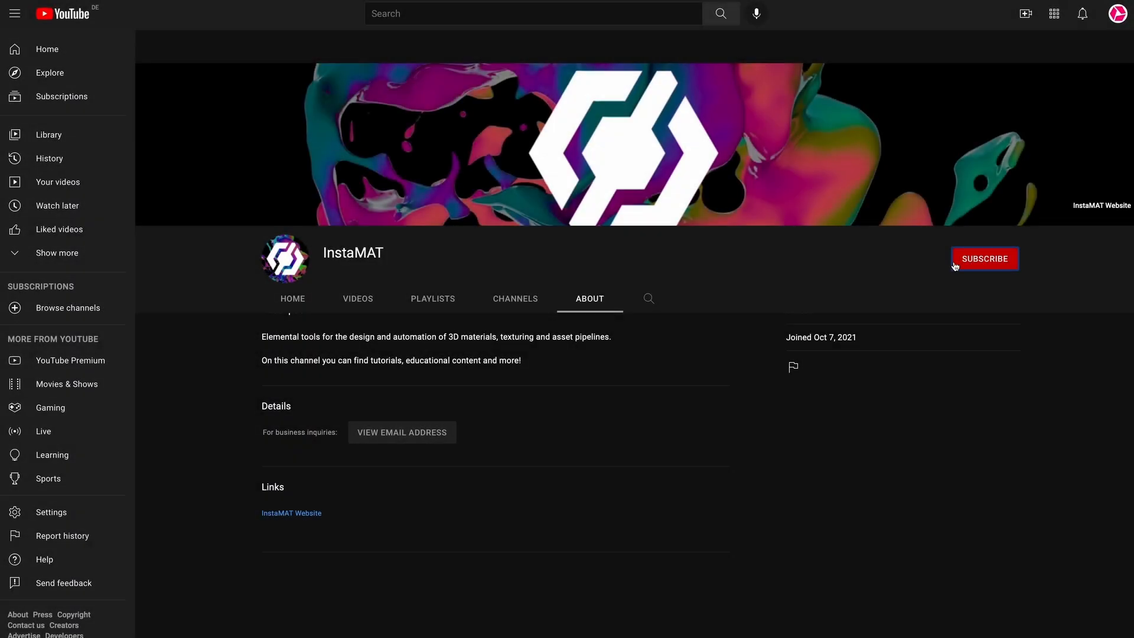
Subscribe to the InstaMAT YouTube channel, then browse the Abstract Community forum's category overview.
left_click(983, 258)
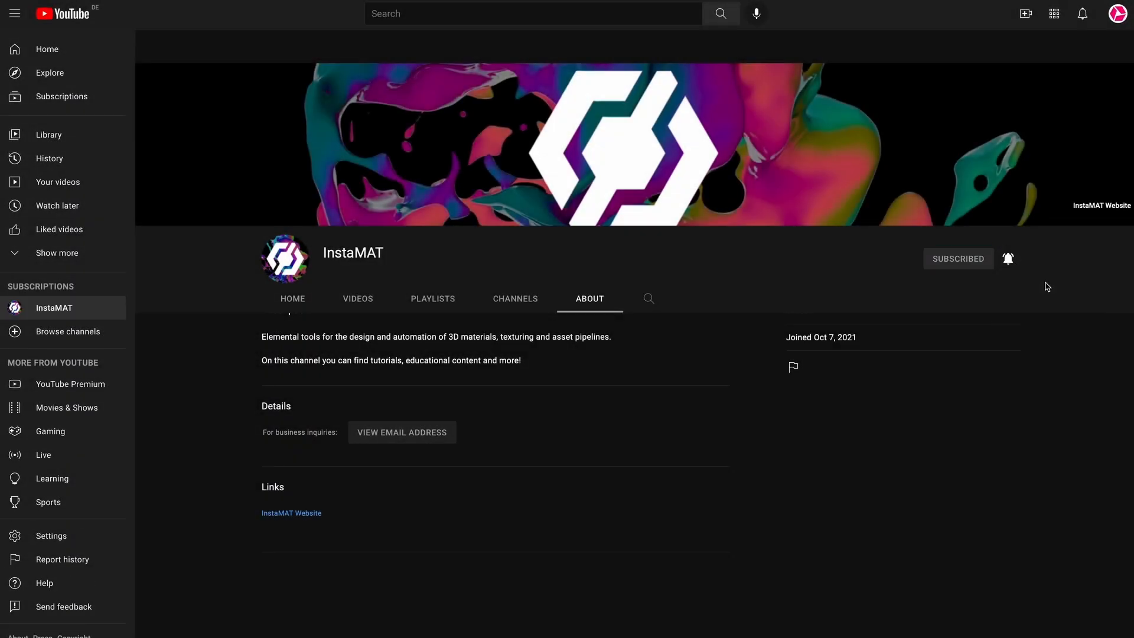
left_click(290, 512)
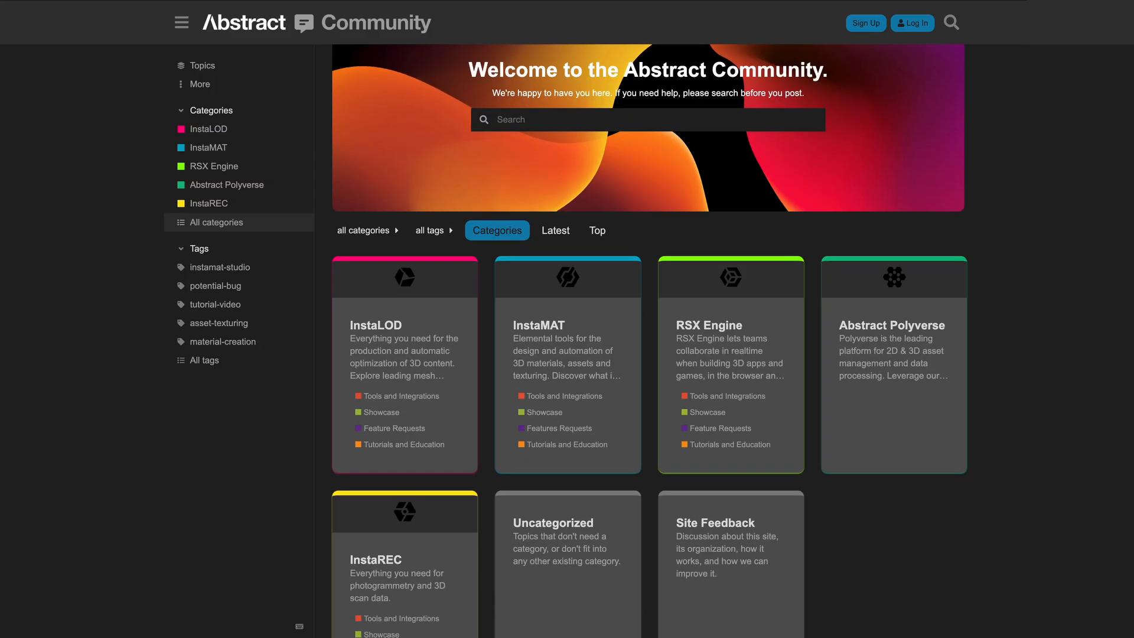
scroll("down", 3)
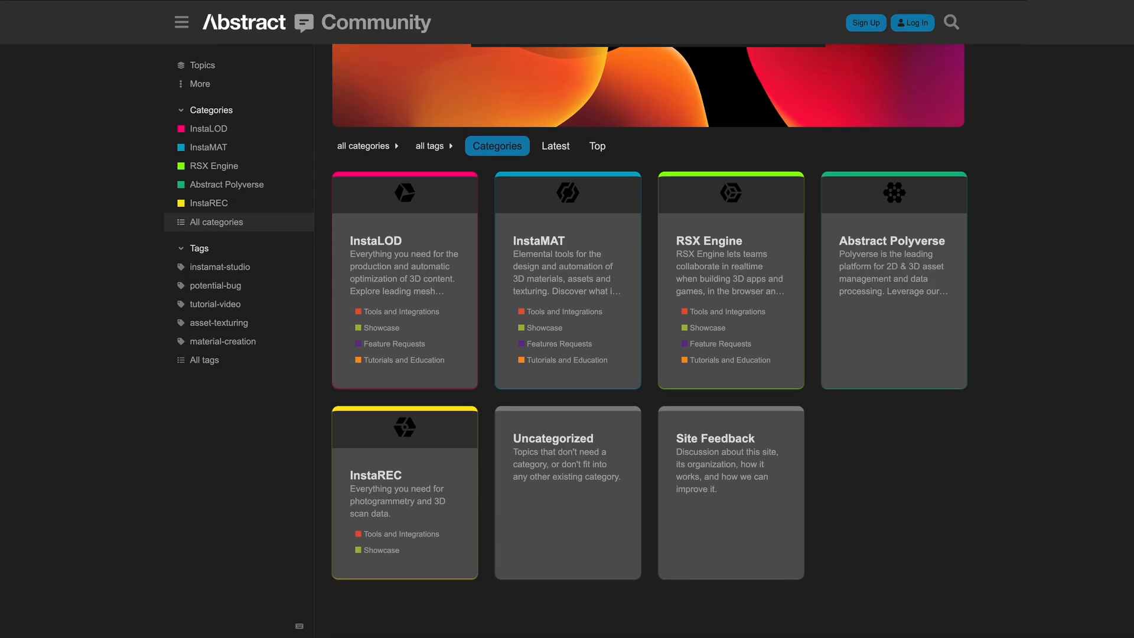